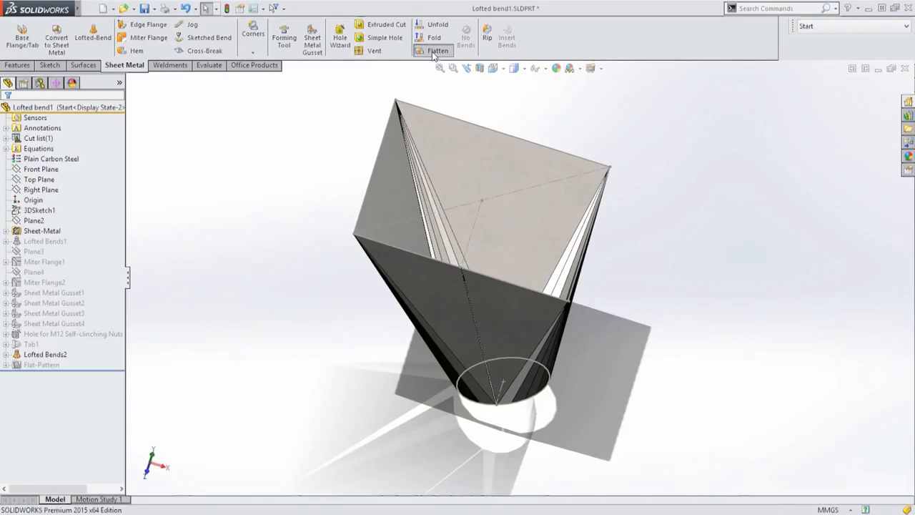
- Flatten the square-to-round lofted bend part to show its flat pattern with bend lines
click(434, 49)
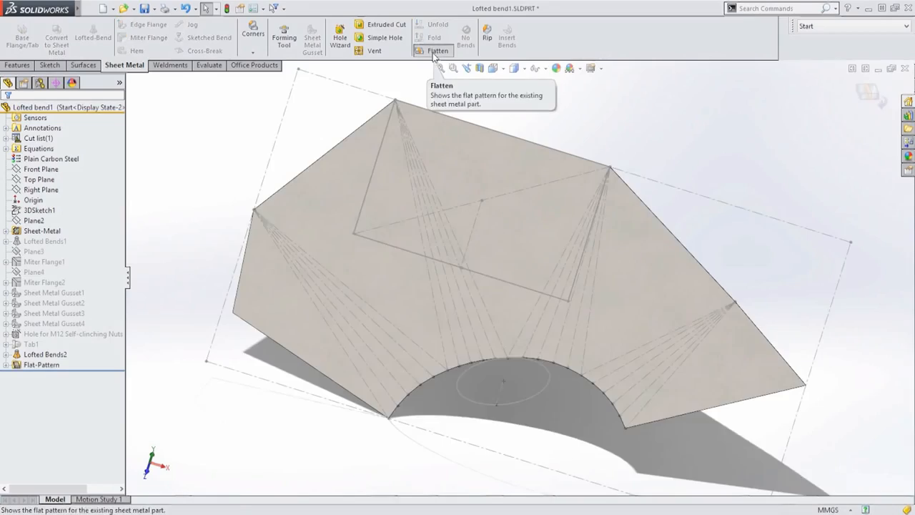